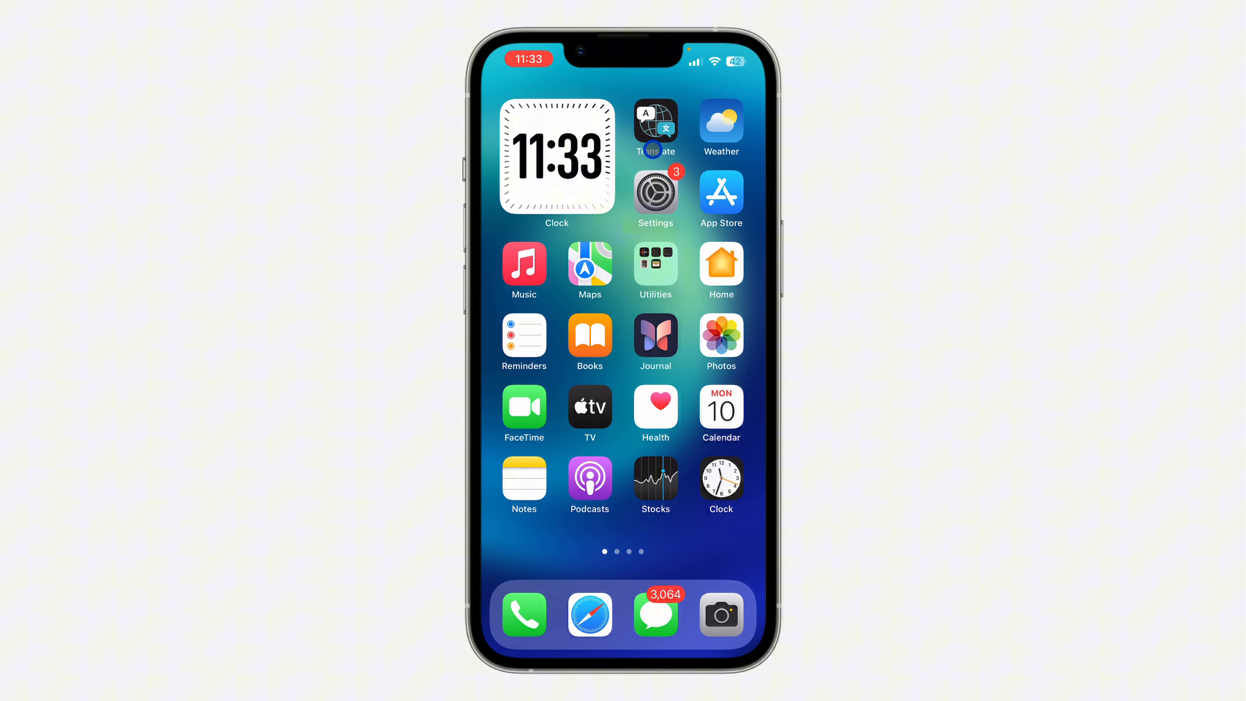
Step: Swipe to the second Home Screen page showing Spotify, TikTok and Safari
scroll("left", 3)
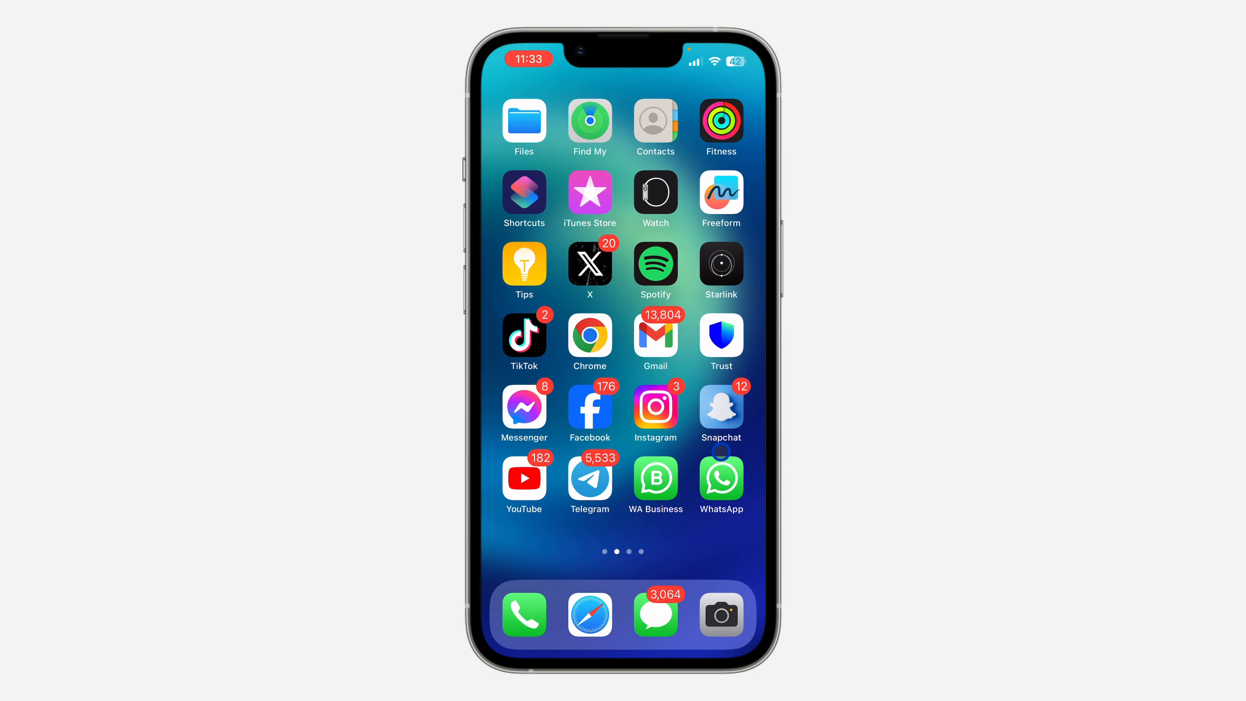
Step: Launch Safari from the dock and go to open.spotify.com
left_click(588, 614)
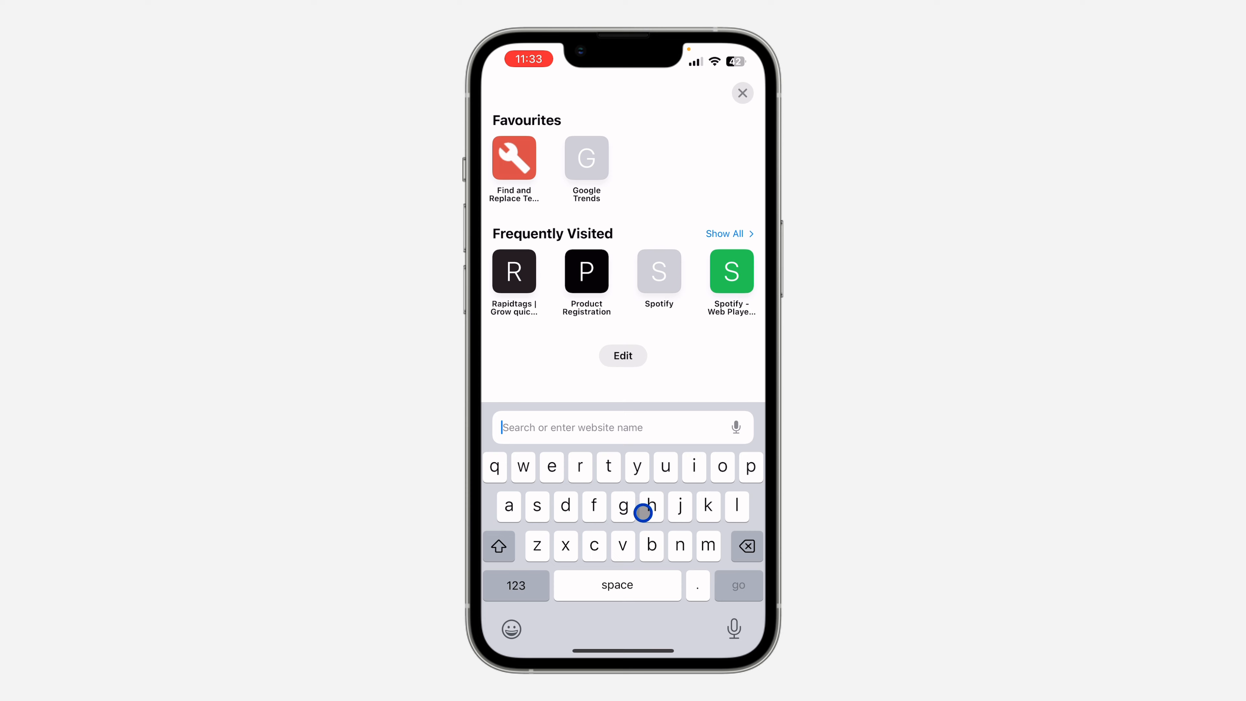
left_click(730, 271)
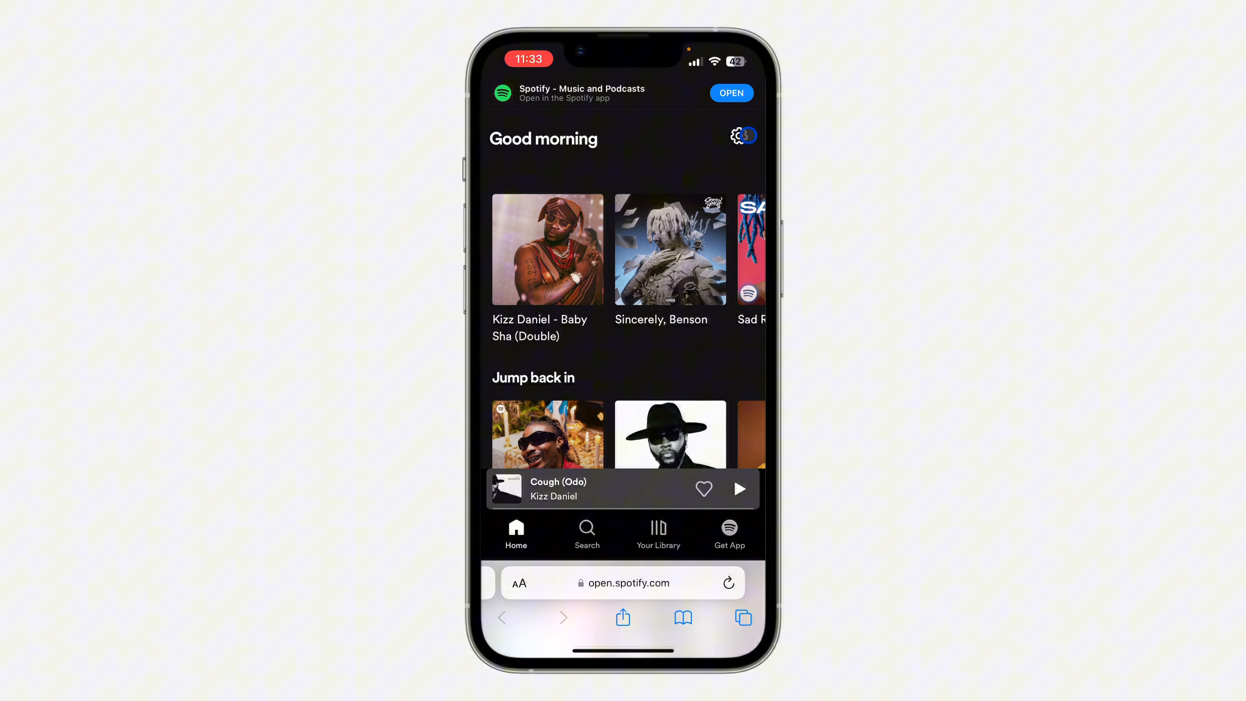
Step: Go to the Spotify account overview and reach the Security and privacy section
left_click(739, 134)
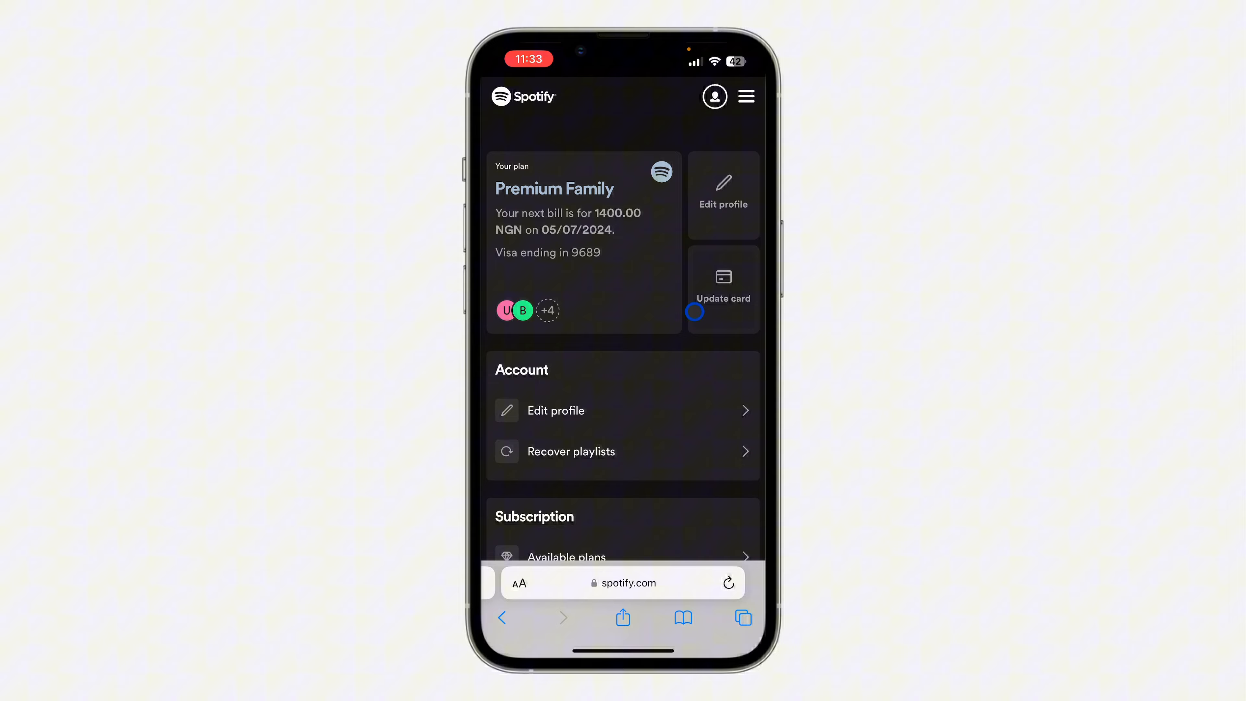
scroll("down", 3)
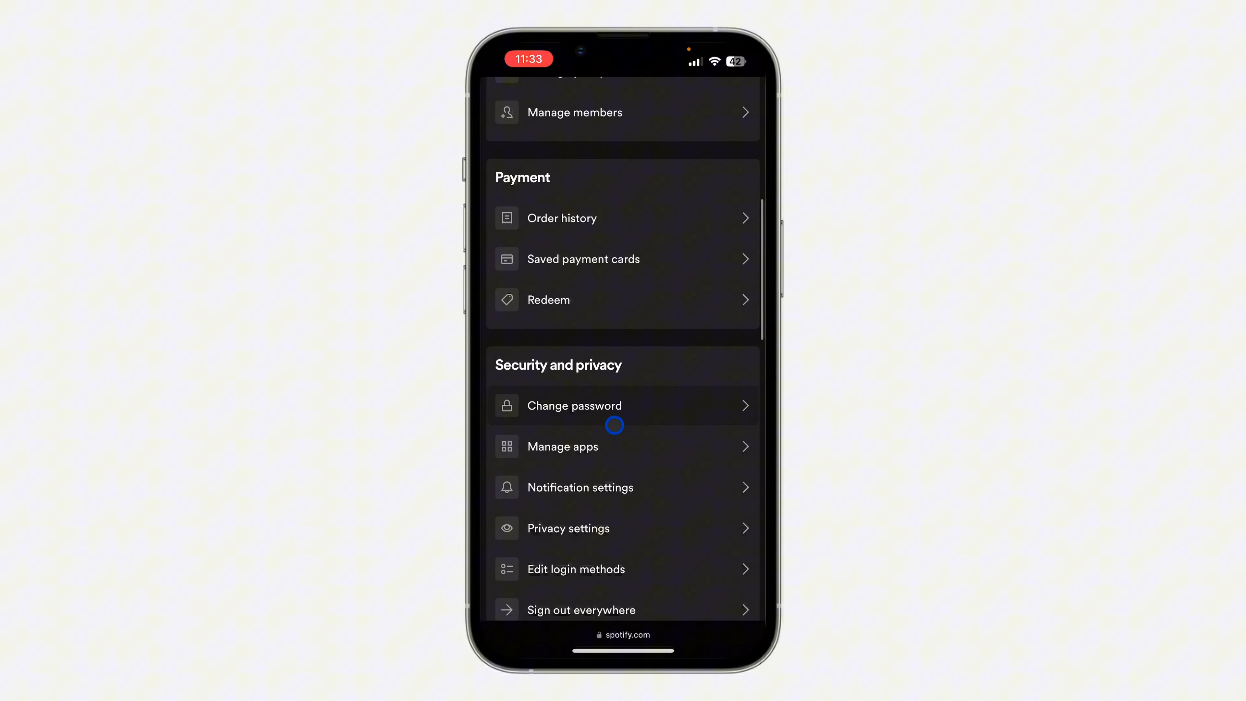
scroll("down", 3)
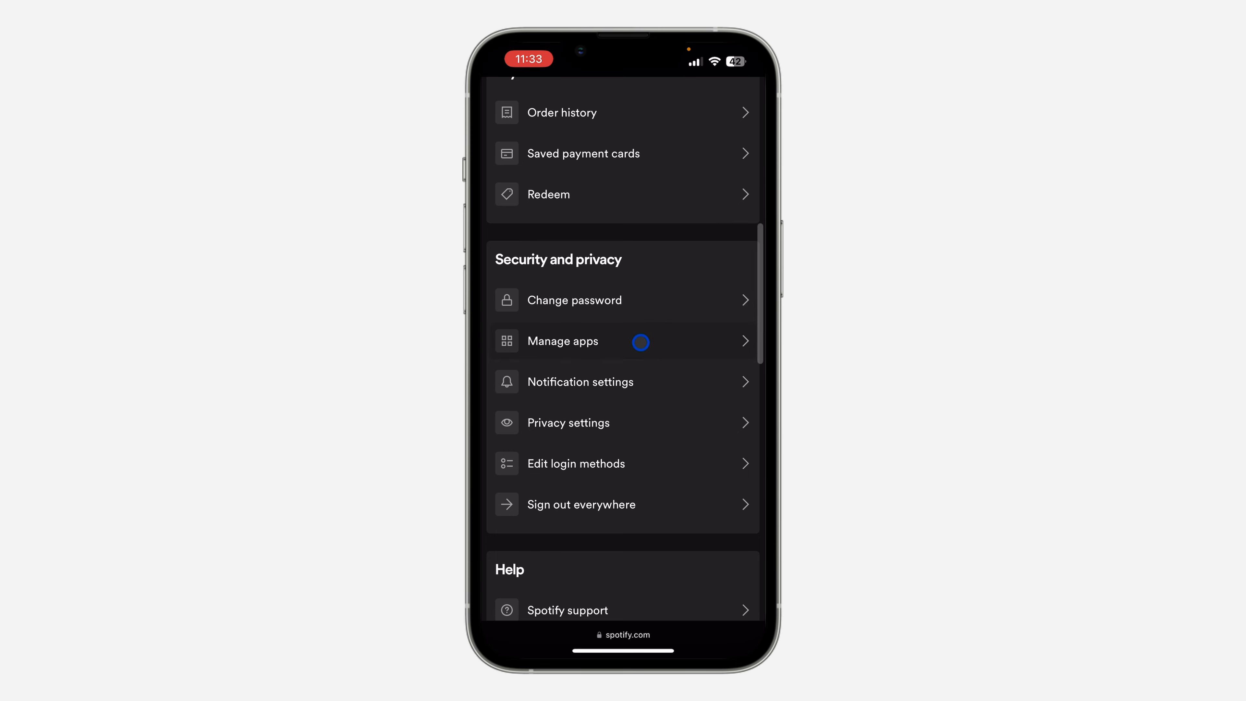
Step: View Manage apps listing TikTok with Remove Access, then return to the Home Screen
left_click(561, 341)
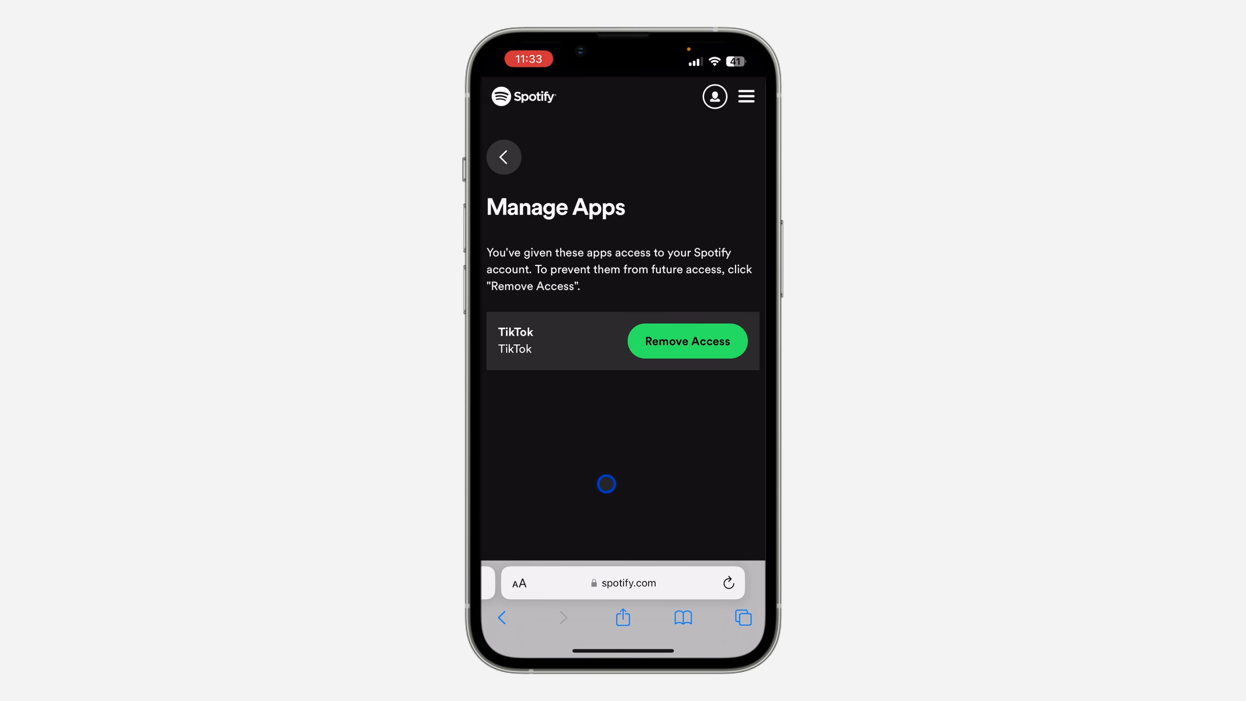
mouse_move(634, 367)
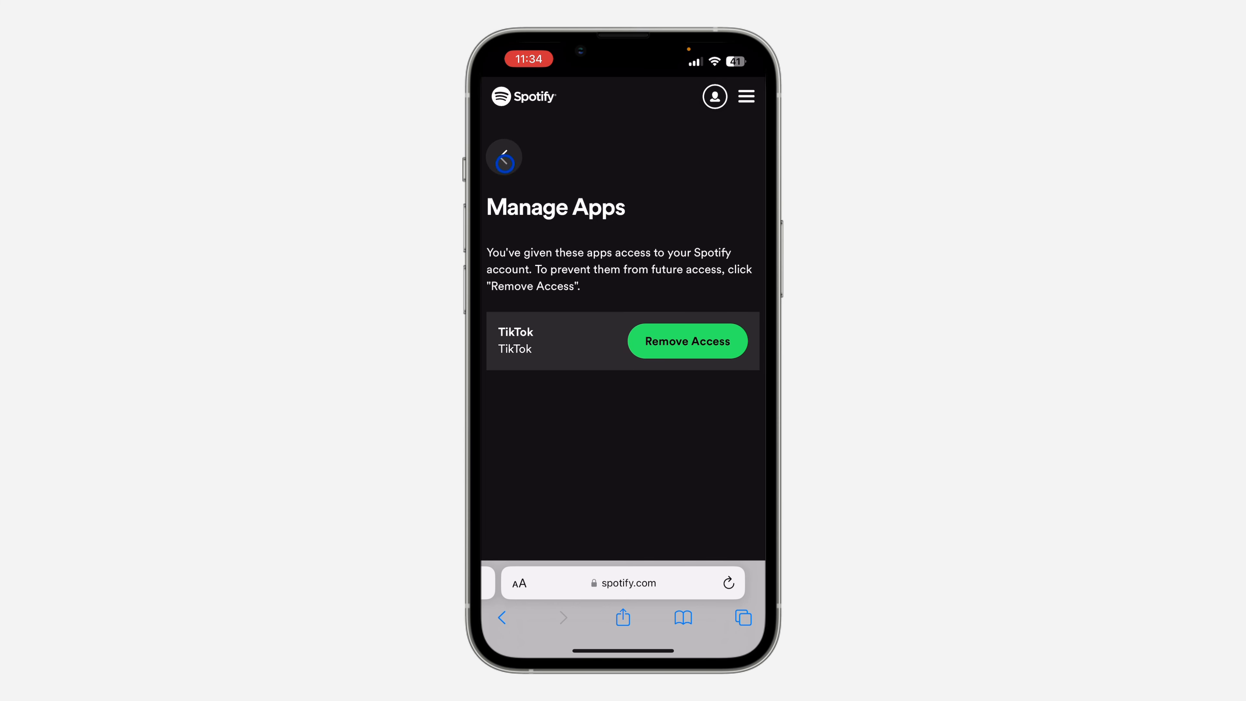
key("home")
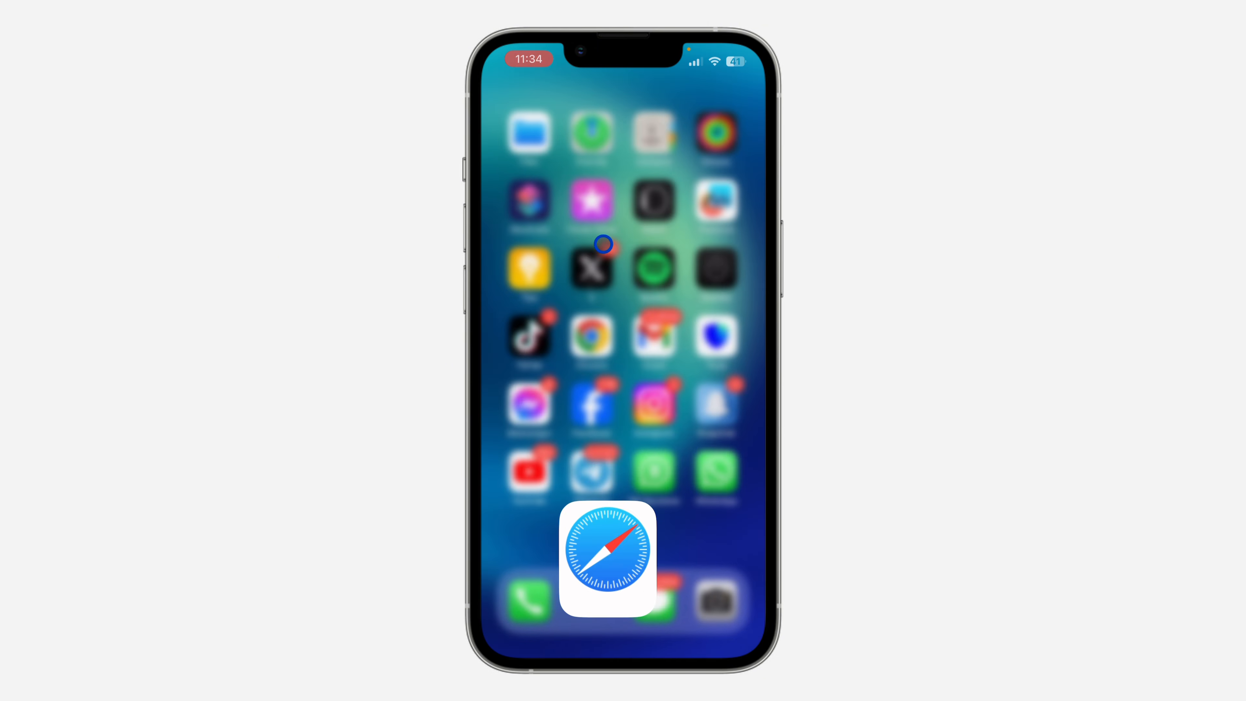